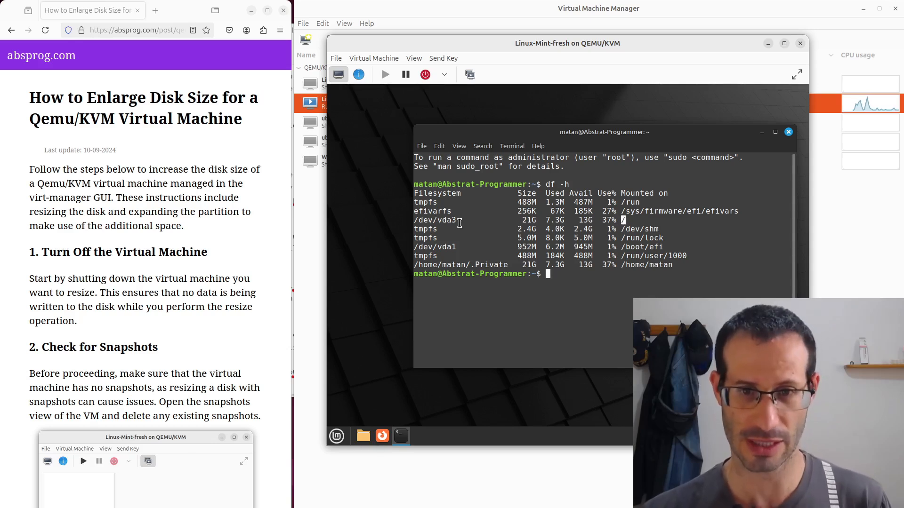
Step: Note /dev/vda3 at 21G in df -h, then power off the guest with poweroff
double_click(434, 221)
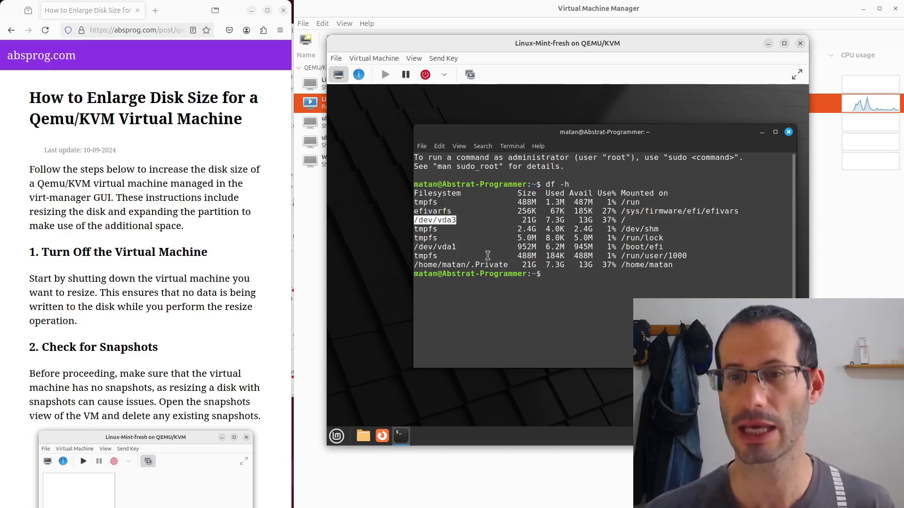
mouse_move(526, 221)
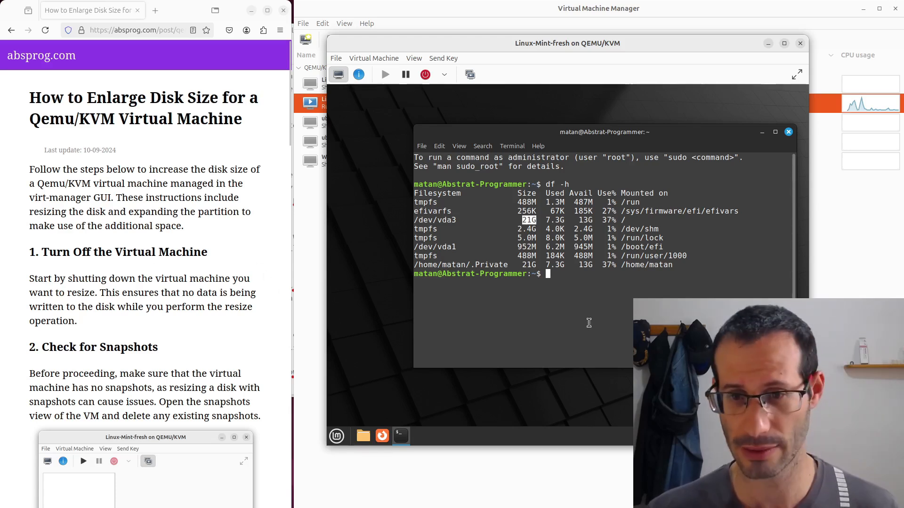
type("poweroff")
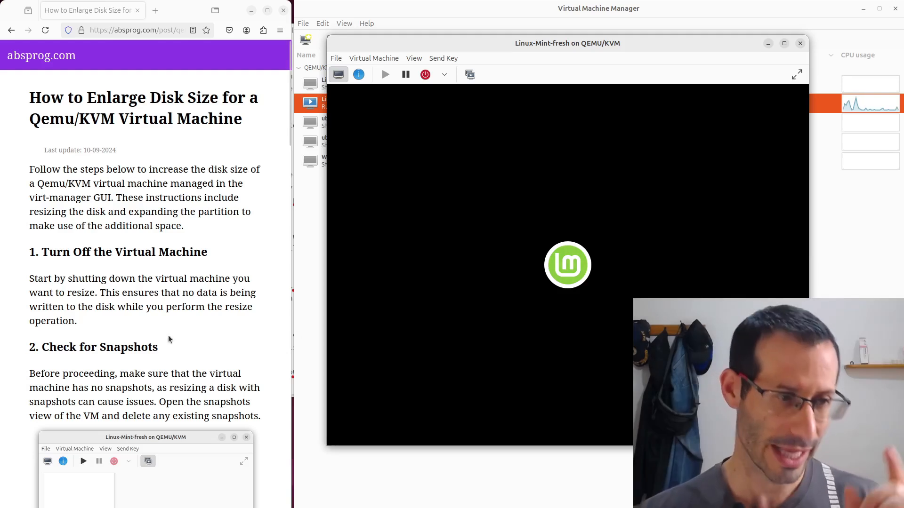
Step: With the guest shut off, confirm its Snapshots view lists no snapshots
scroll("down", 3)
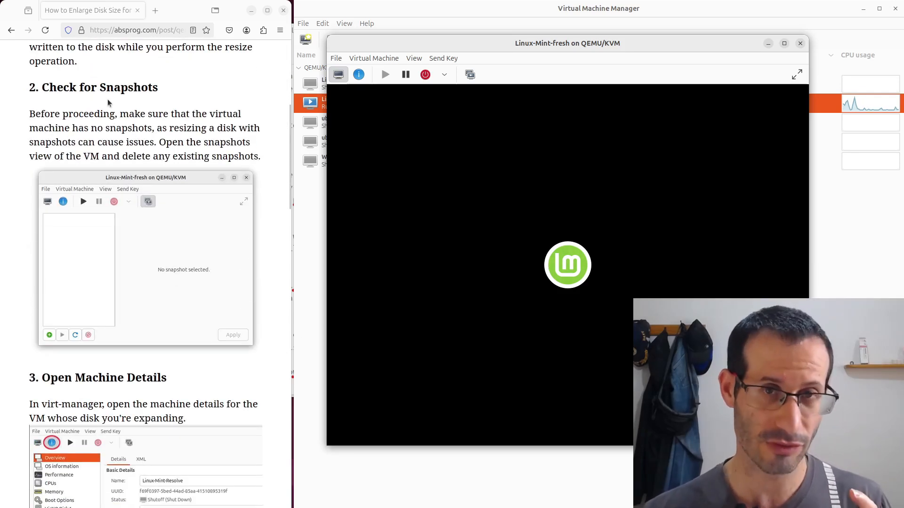
left_click(424, 73)
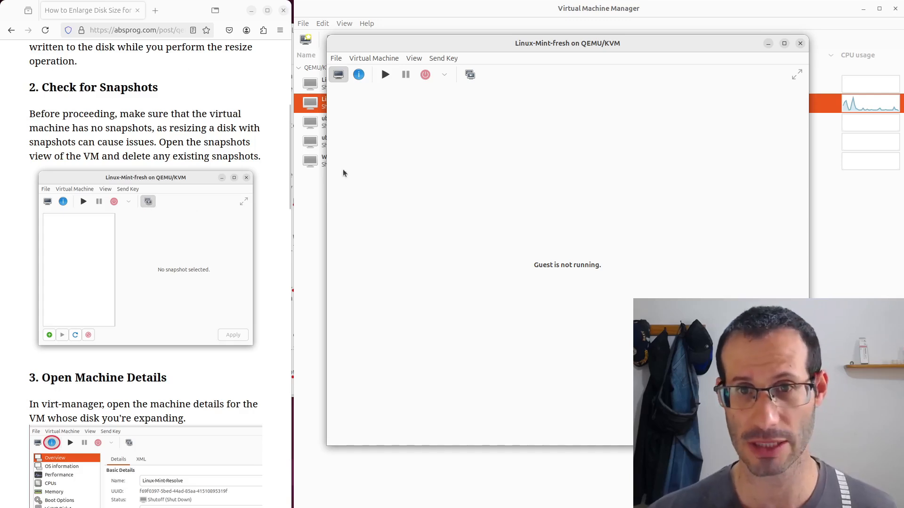
left_click(469, 74)
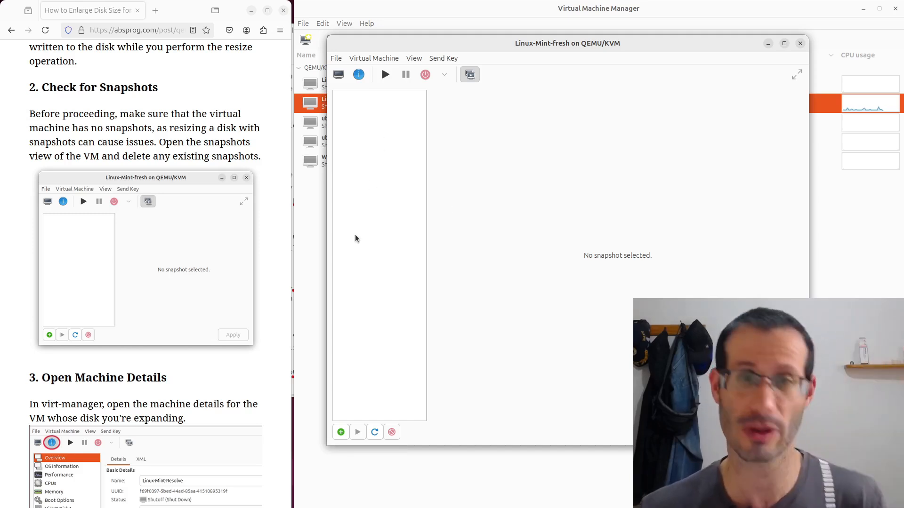
mouse_move(379, 147)
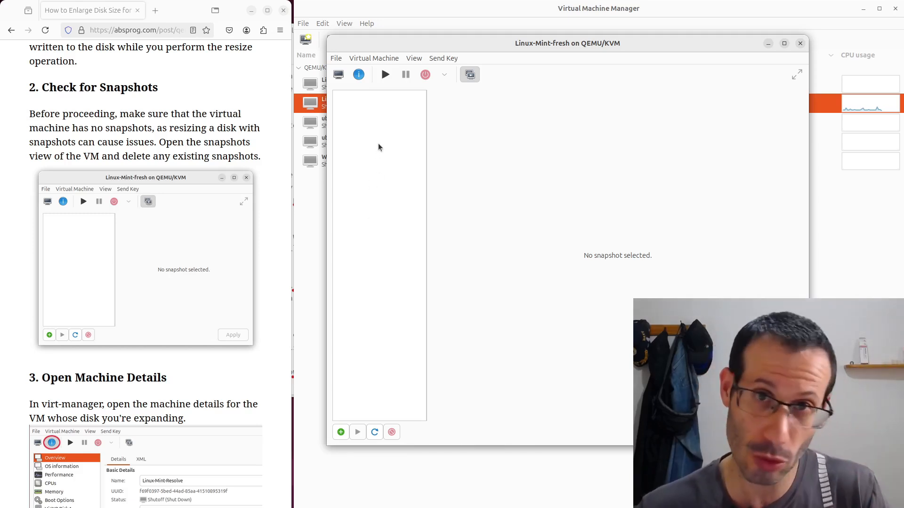
scroll("down", 3)
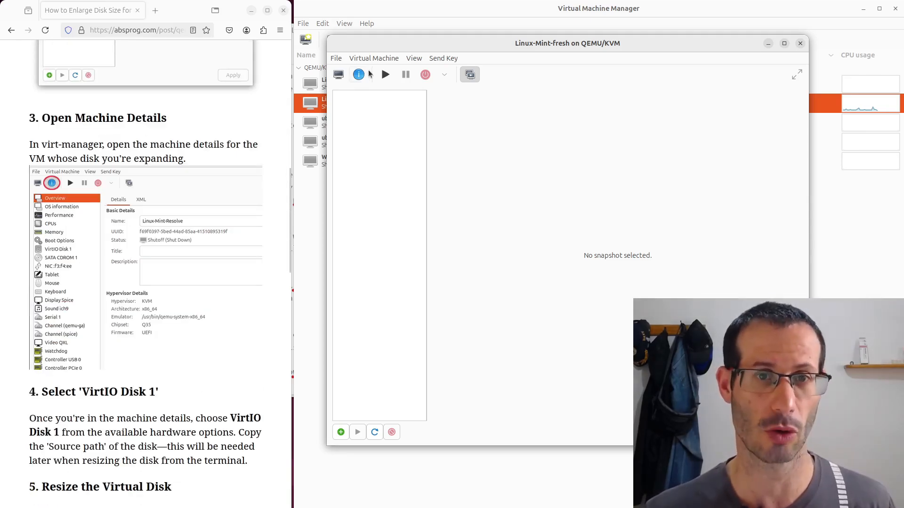
Step: In hardware details, select VirtIO Disk 1 (25 GiB) and copy its source path
left_click(359, 74)
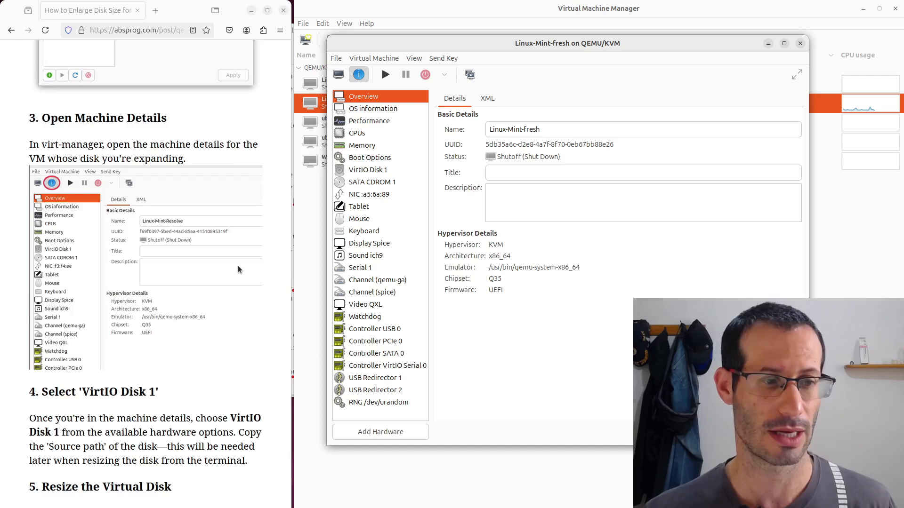
scroll("down", 3)
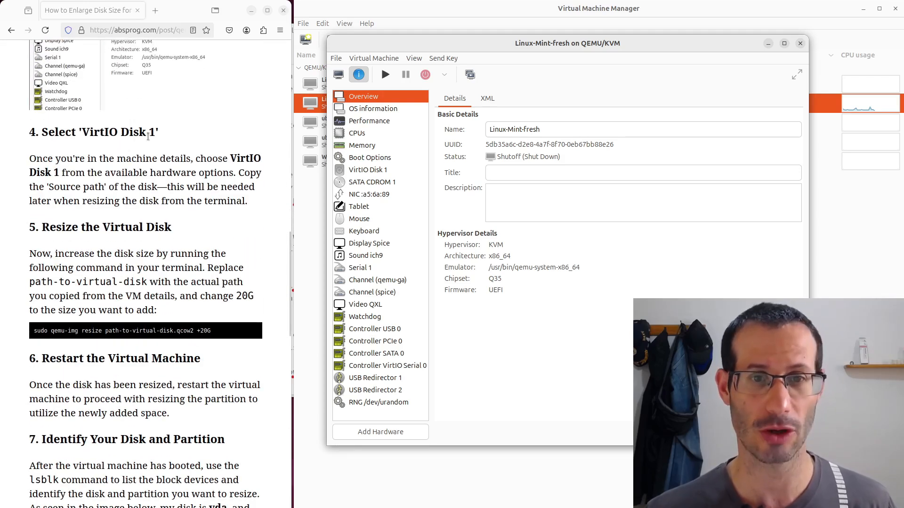
left_click(367, 169)
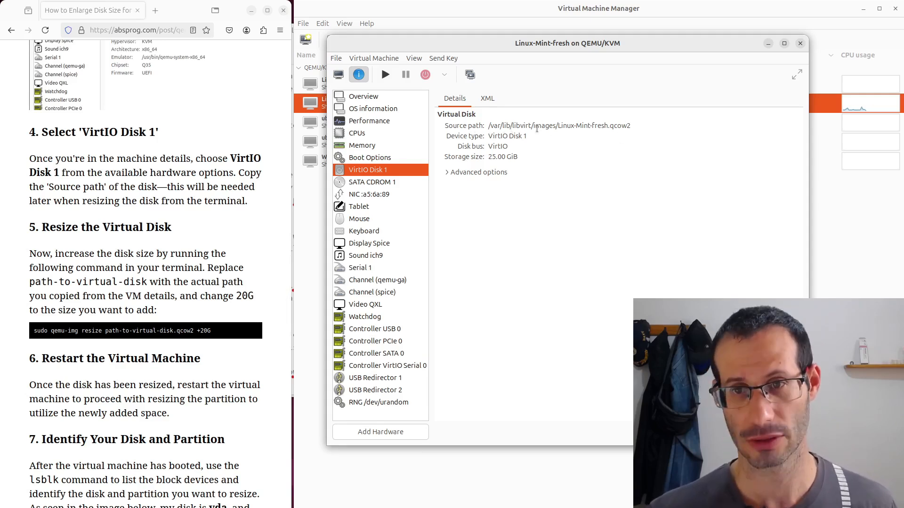
double_click(546, 125)
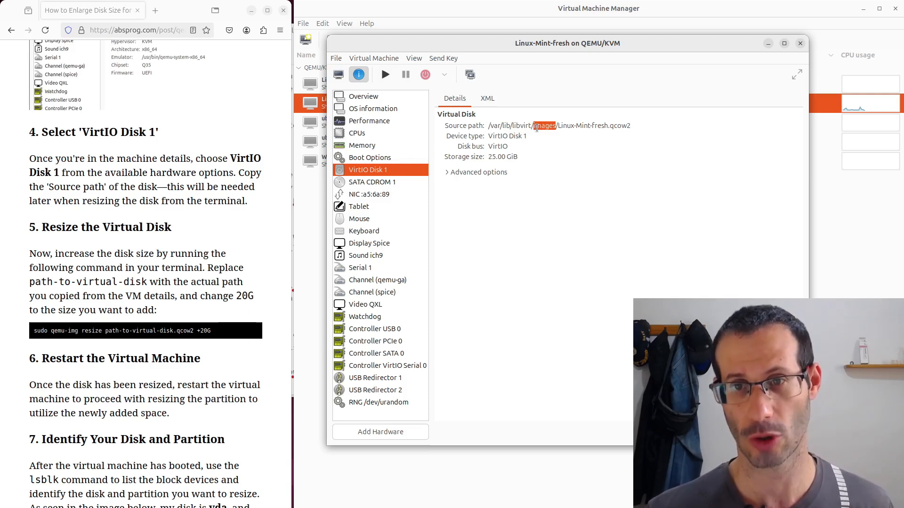
right_click(542, 125)
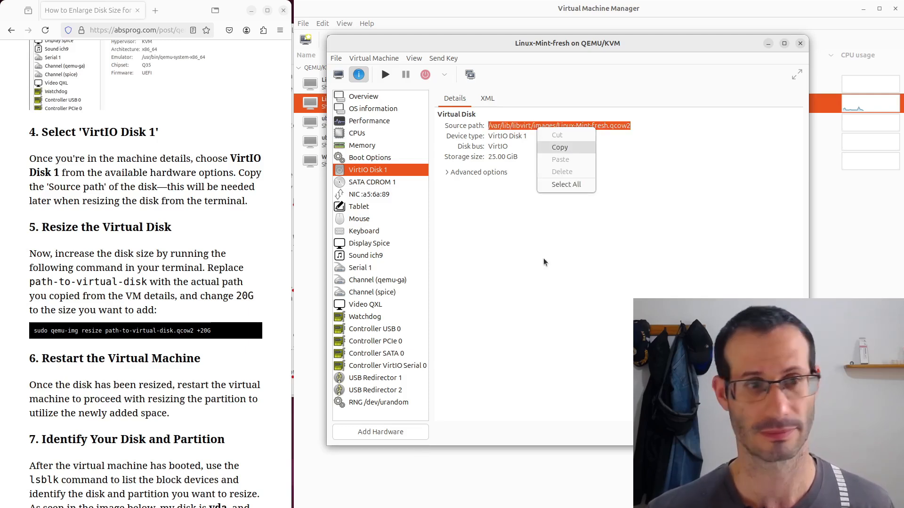
left_click(558, 147)
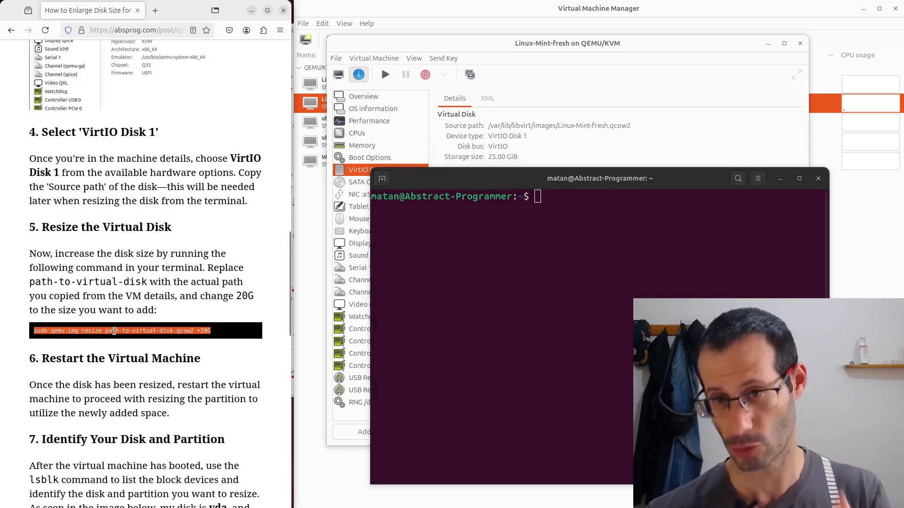
Step: Grow /var/lib/libvirt/images/Linux-Mint-fresh.qcow2 by 20G with sudo qemu-img resize
type("sudo qemu-img resize path-to-virtual-disk.qcow2 +20G")
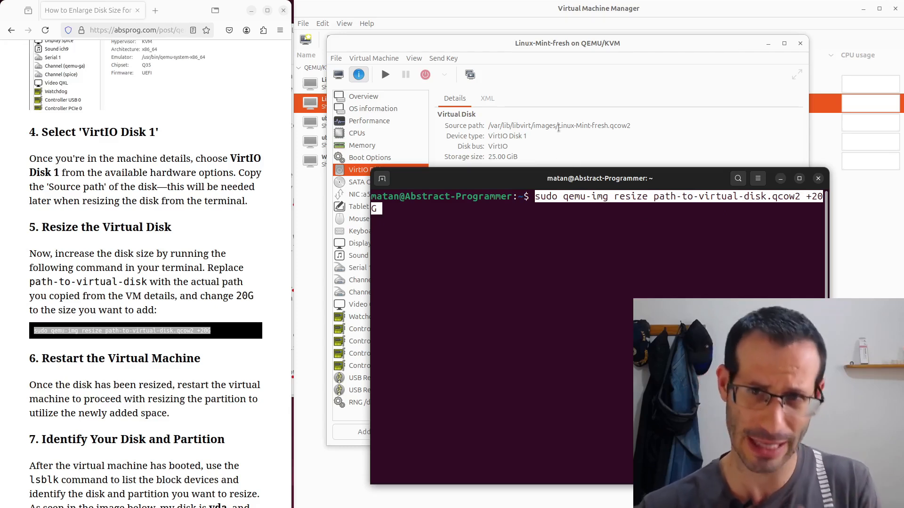
triple_click(558, 126)
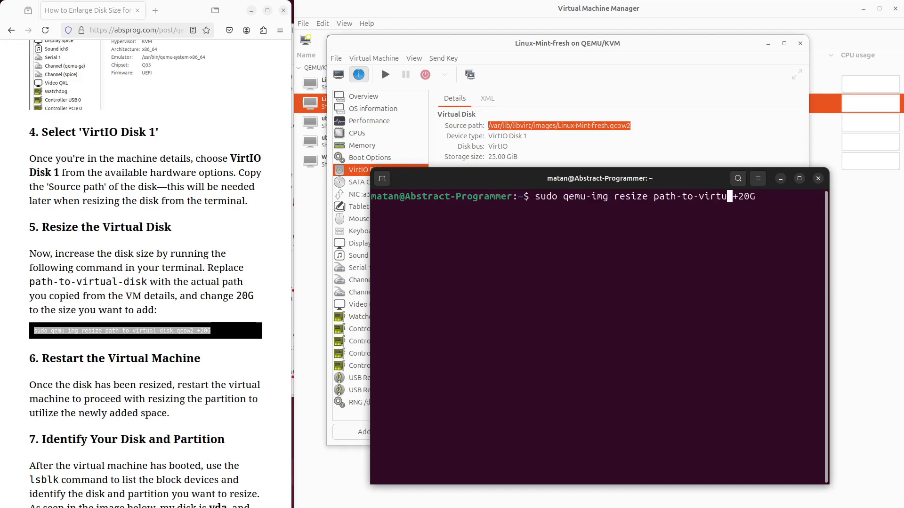
type("/var/lib/libvirt/images/Linux-Mint-fresh.qcow2")
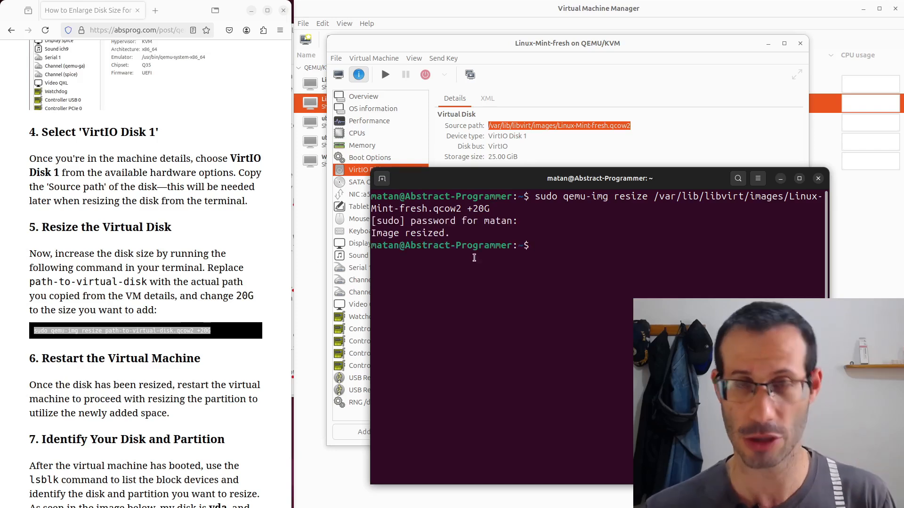
scroll("down", 3)
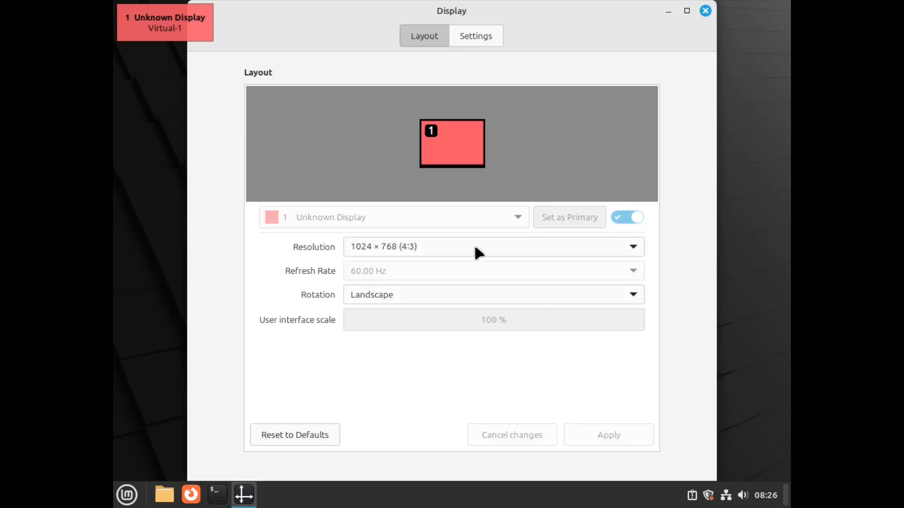
Step: Close the Display settings window inside the restarted Linux Mint guest
left_click(704, 11)
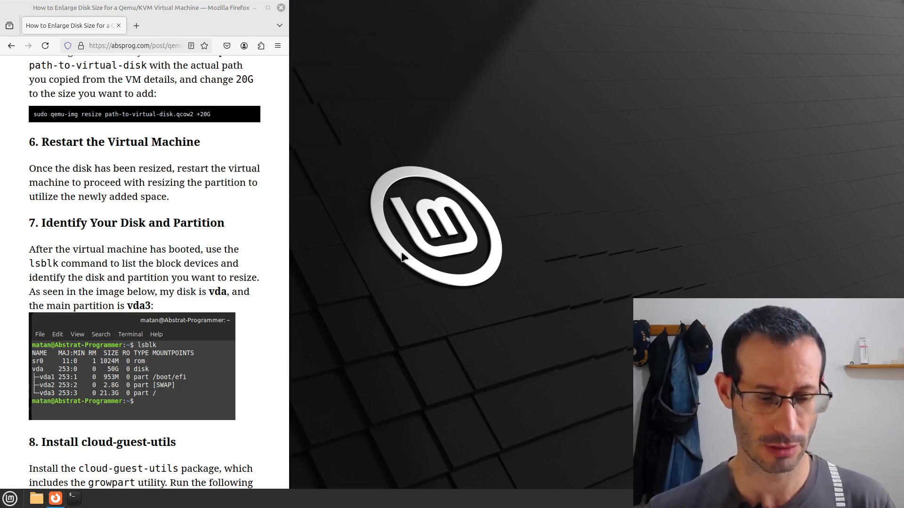
Step: In a guest terminal, run lsblk showing vda at 45G and vda3 still 21.3G
left_click(73, 499)
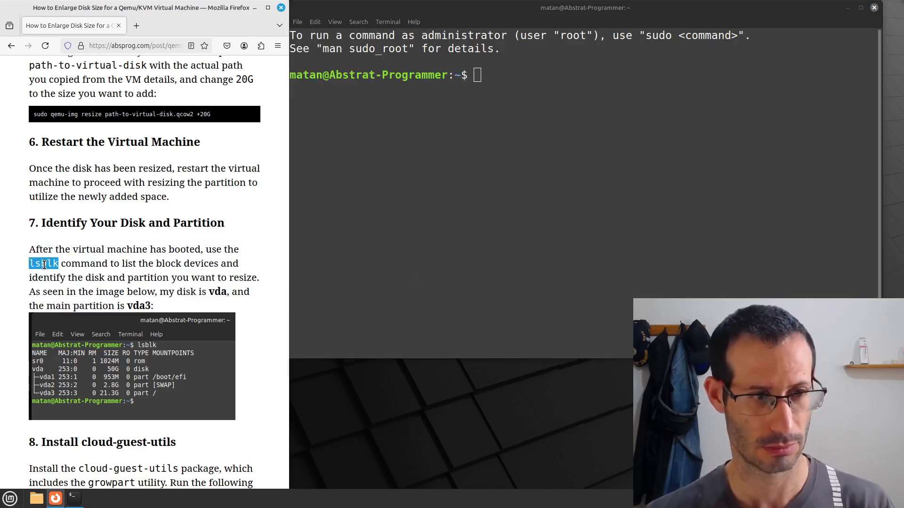
type("lsblk")
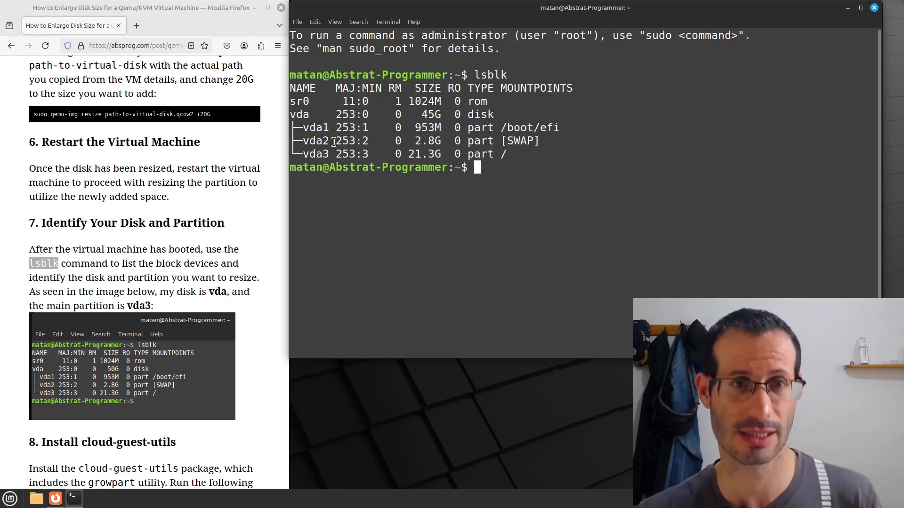
mouse_move(299, 114)
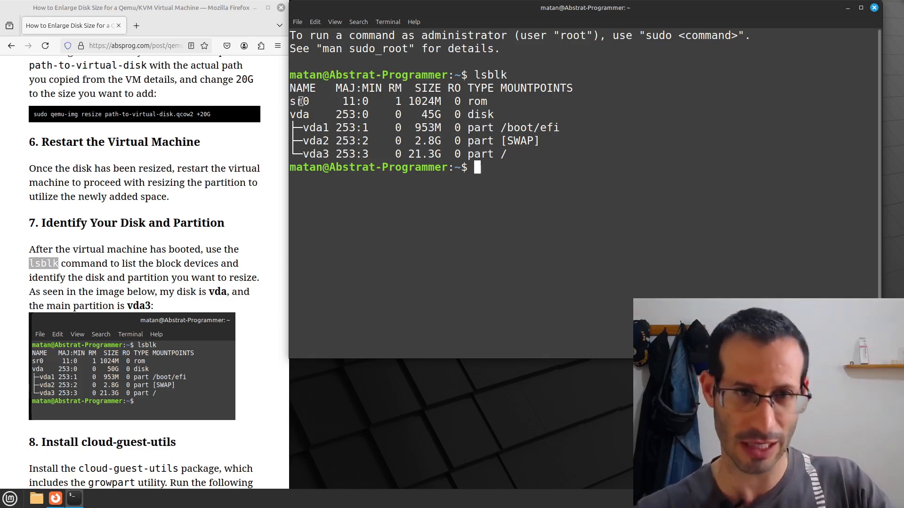
mouse_move(299, 109)
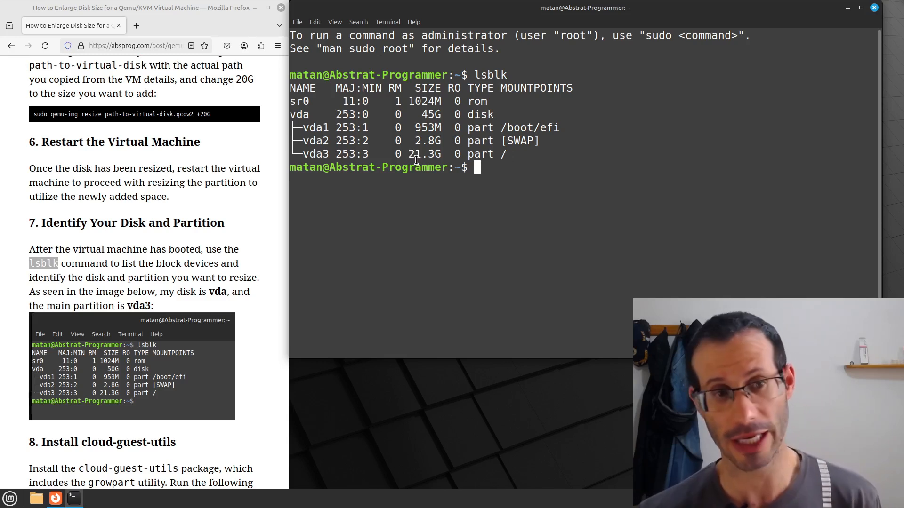
mouse_move(410, 160)
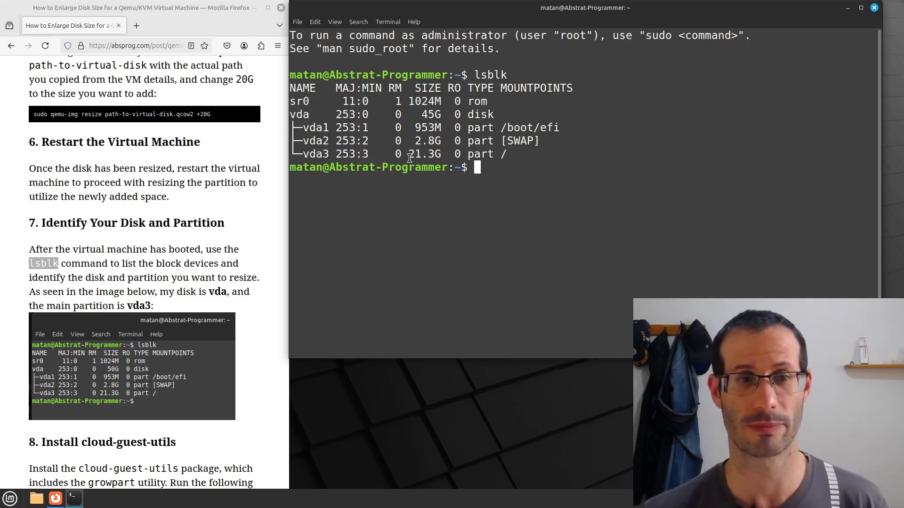
scroll("down", 3)
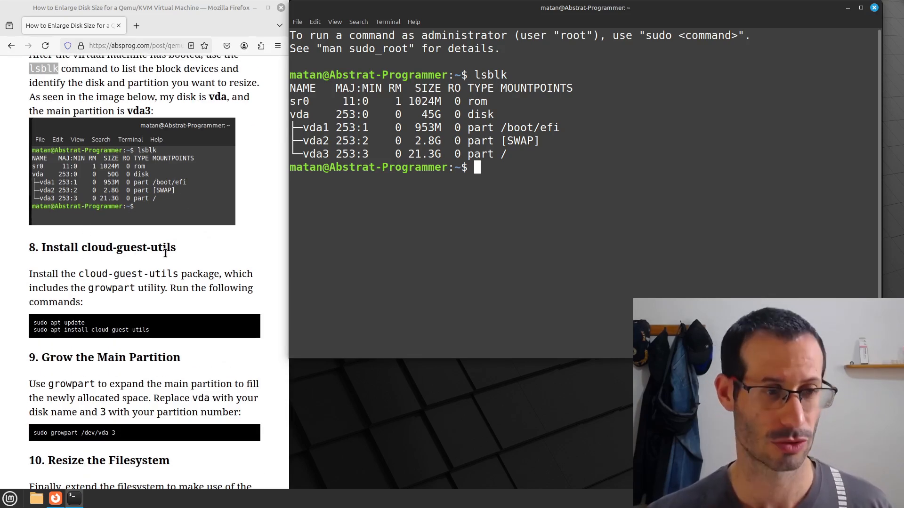
Step: Install cloud-guest-utils by running 'sudo apt install cloud-guest-utils' from the article
double_click(48, 322)
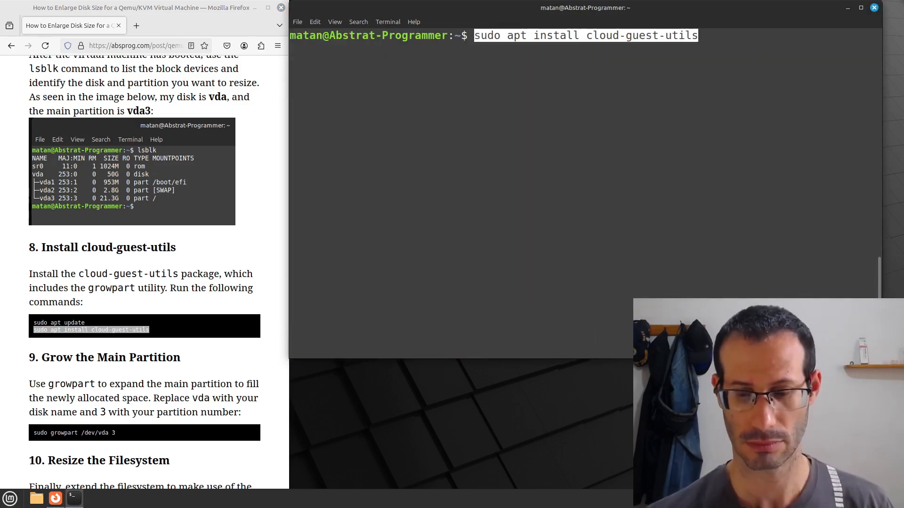
key("Return")
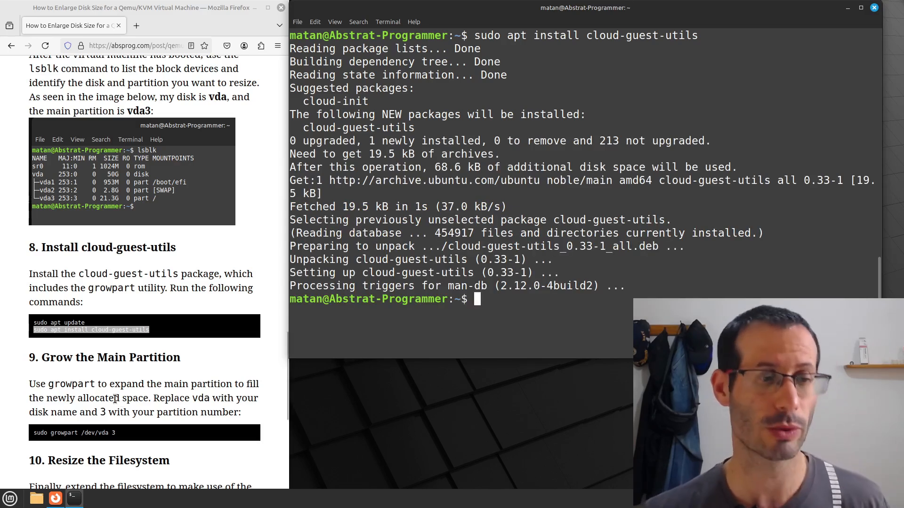
scroll("down", 3)
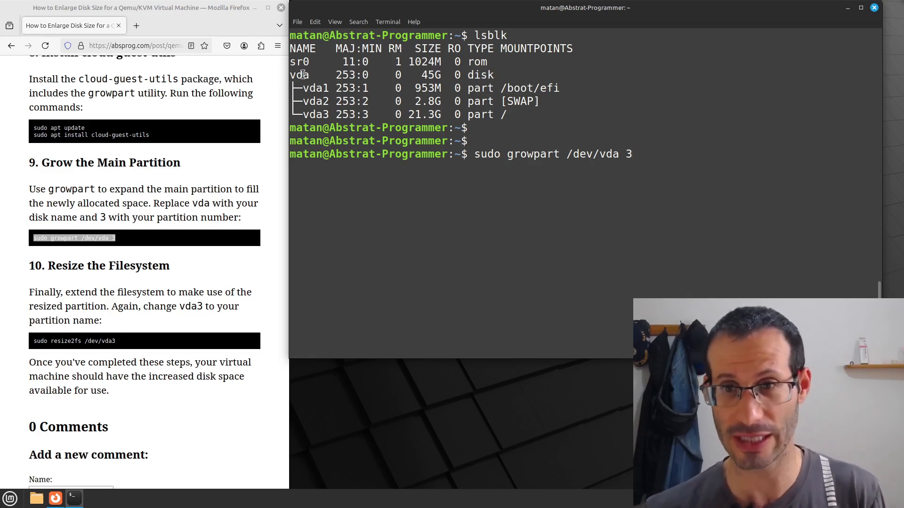
Step: Run 'sudo growpart /dev/vda 3', then lsblk showing vda3 grown to 41.3G
double_click(592, 154)
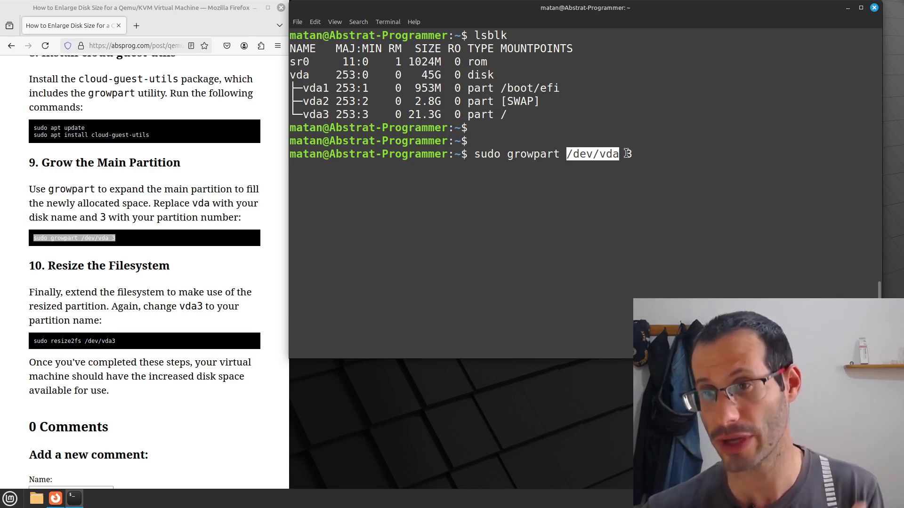
type("3")
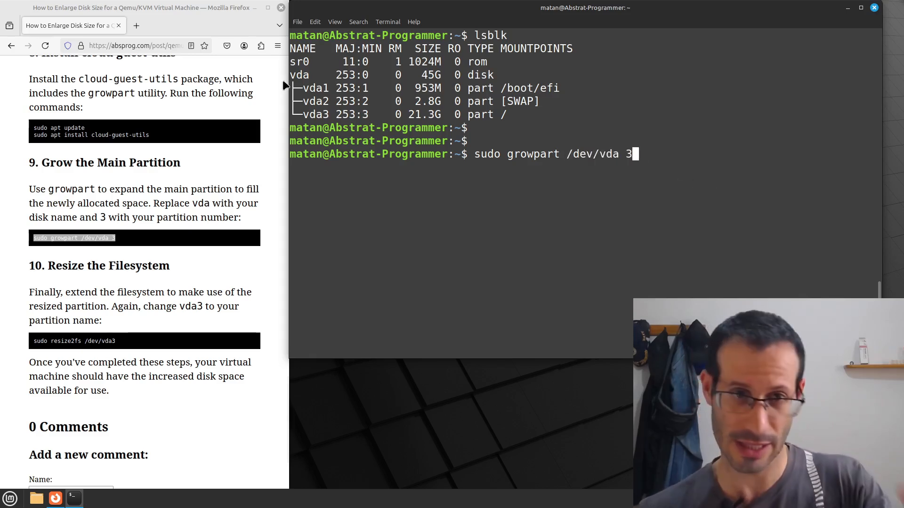
mouse_move(369, 127)
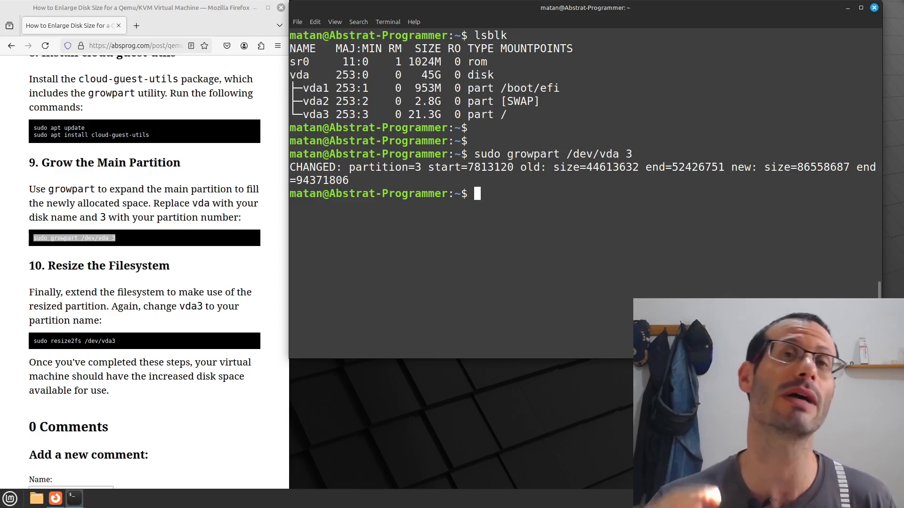
type("lsblk")
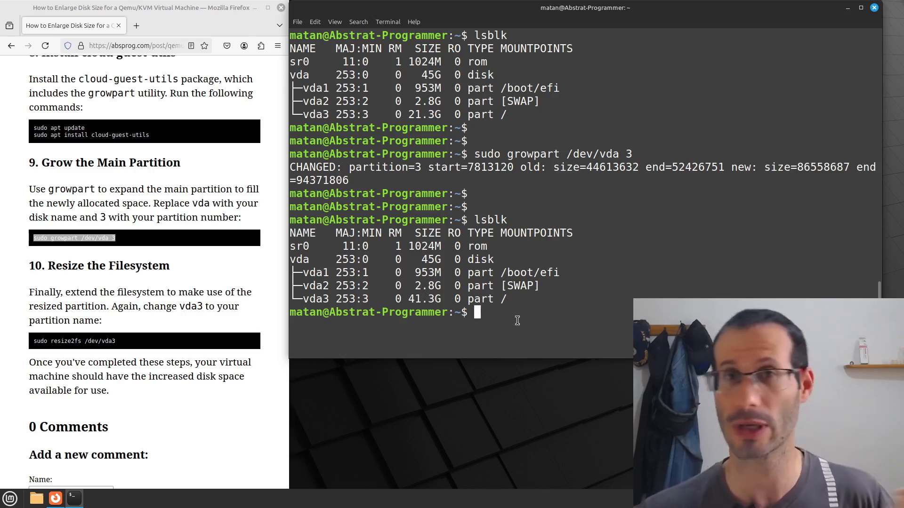
mouse_move(225, 295)
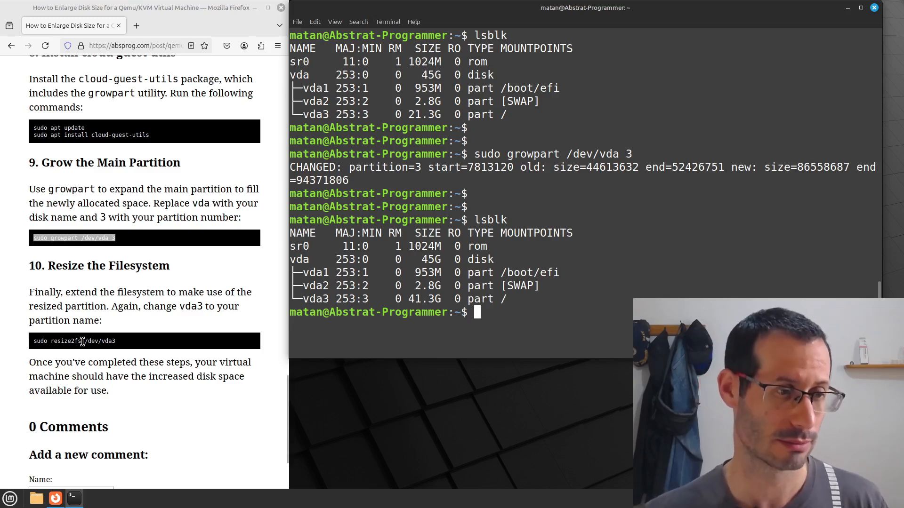
Step: Run 'sudo resize2fs /dev/vda3', then df -h showing /dev/vda3 at 41G with 32G free
type("sudo resize2fs /dev/vda3")
type("df -h")
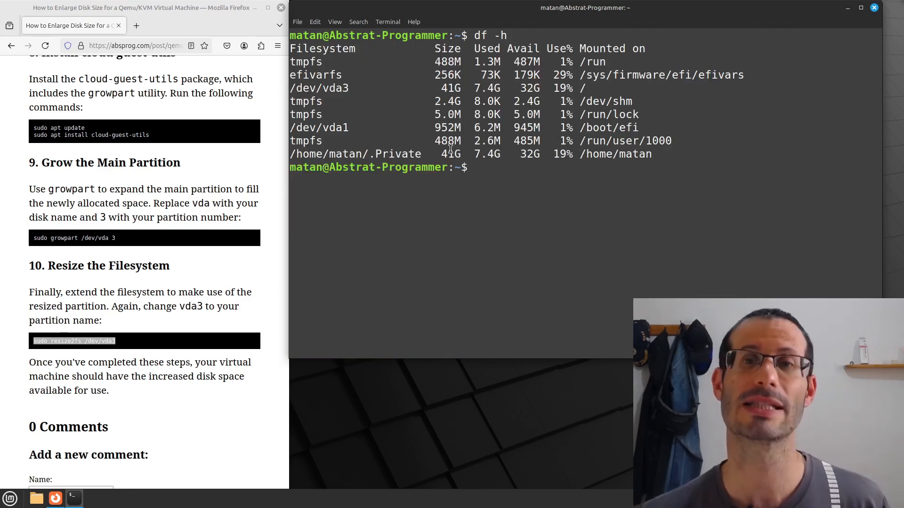
double_click(450, 88)
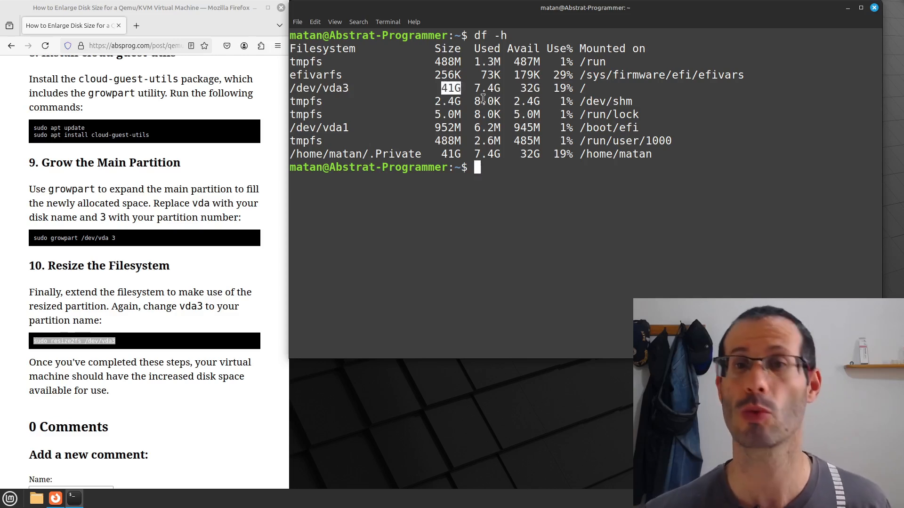